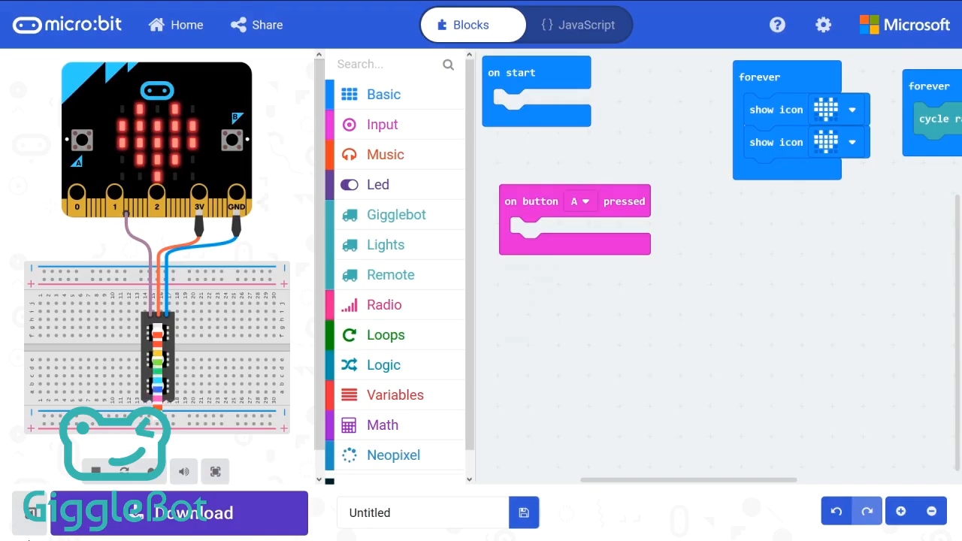
mouse_move(391, 275)
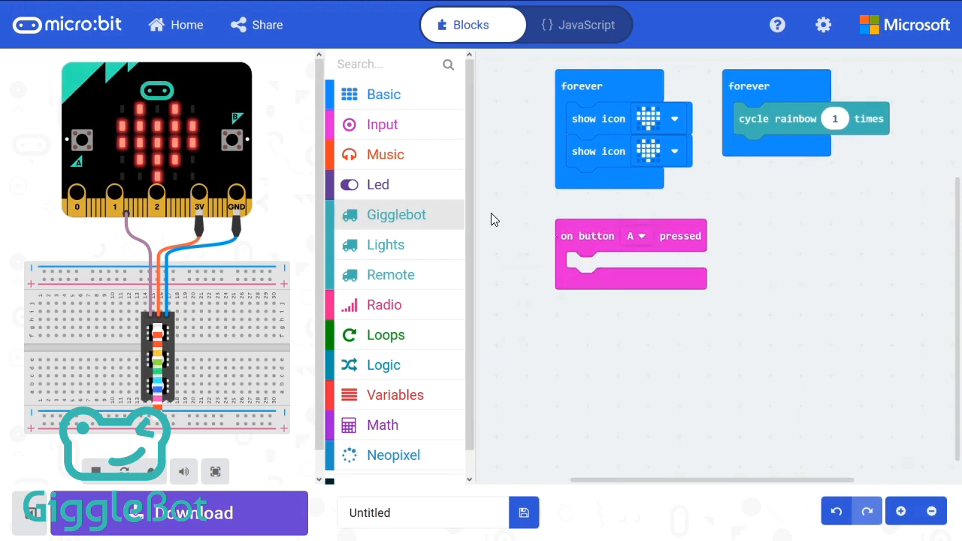
Make button A run the GiggleBot 'follow a thick black line' block, keeping 'thick' selected.
click(397, 213)
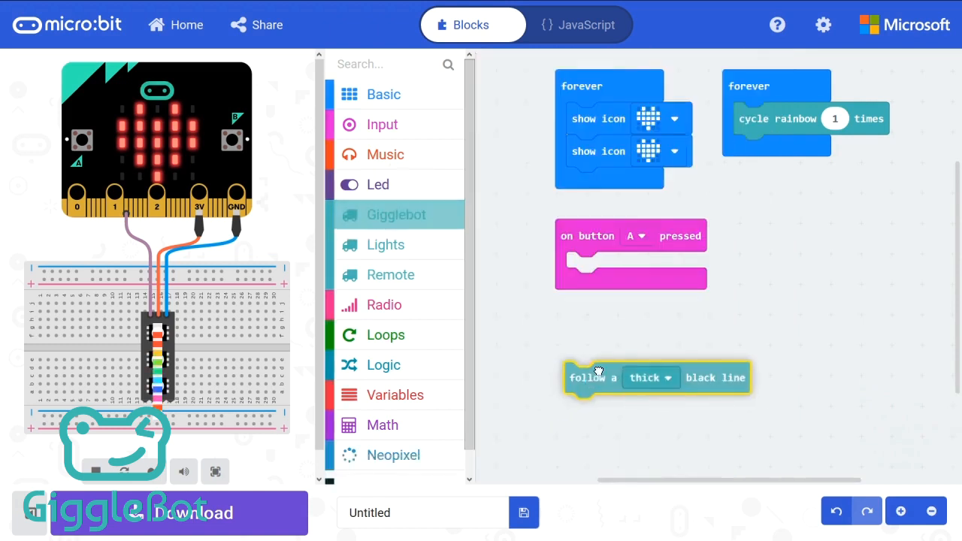
drag(593, 377, 598, 267)
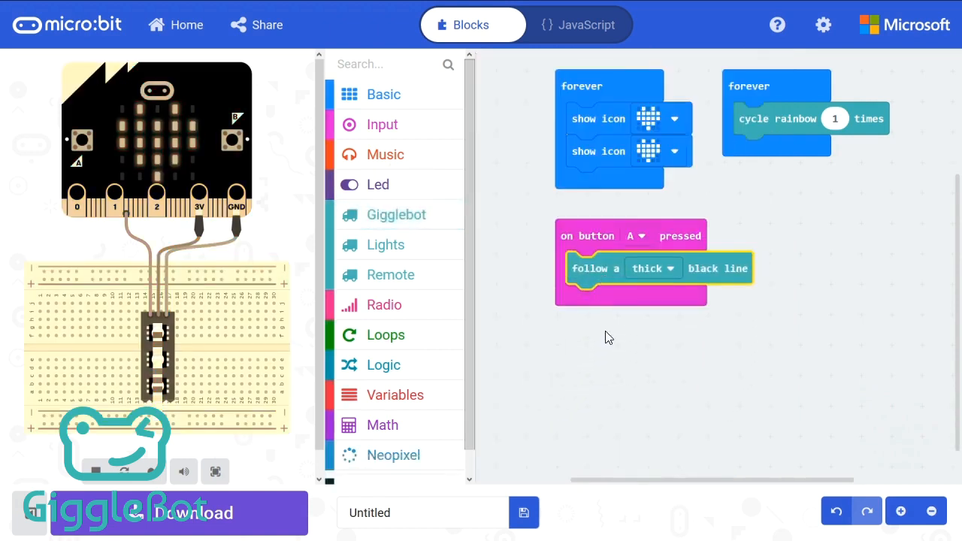
click(652, 268)
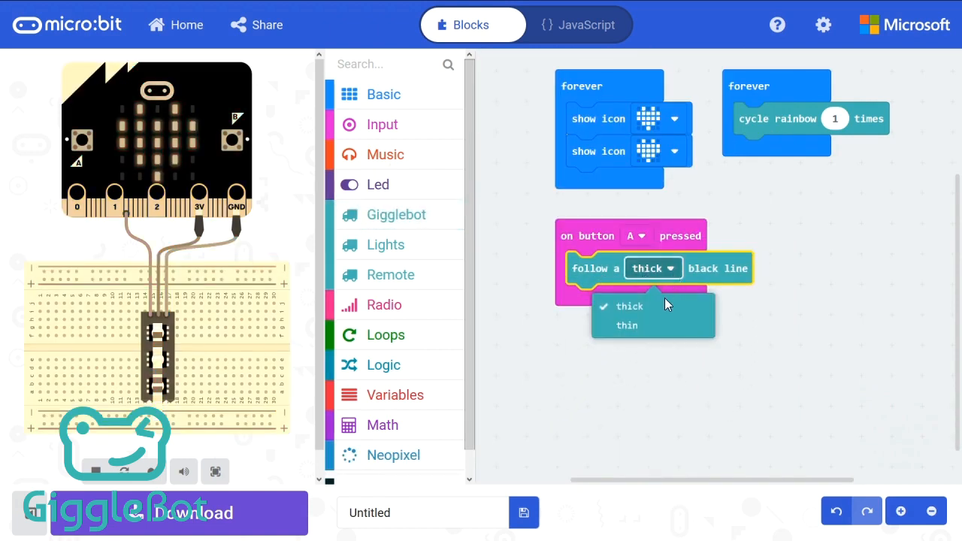
click(627, 307)
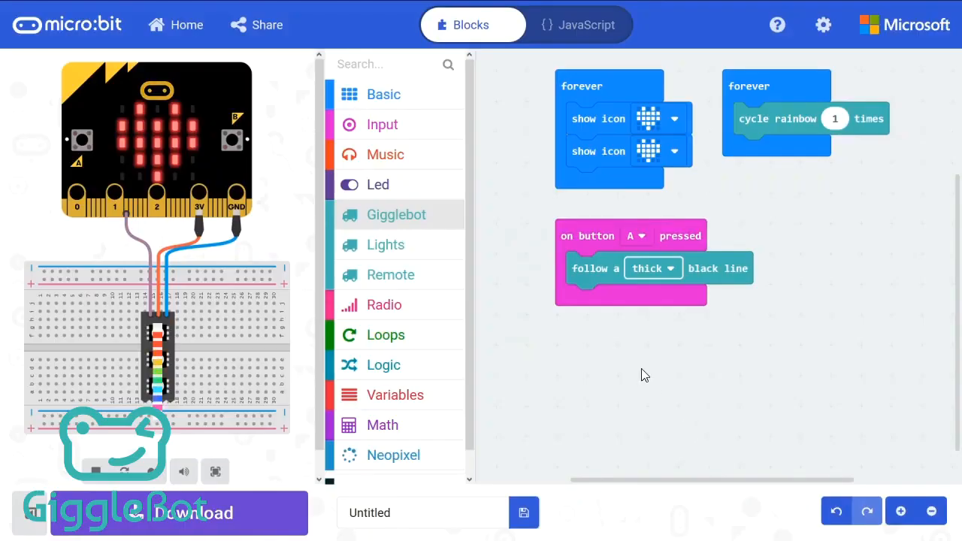
mouse_move(386, 373)
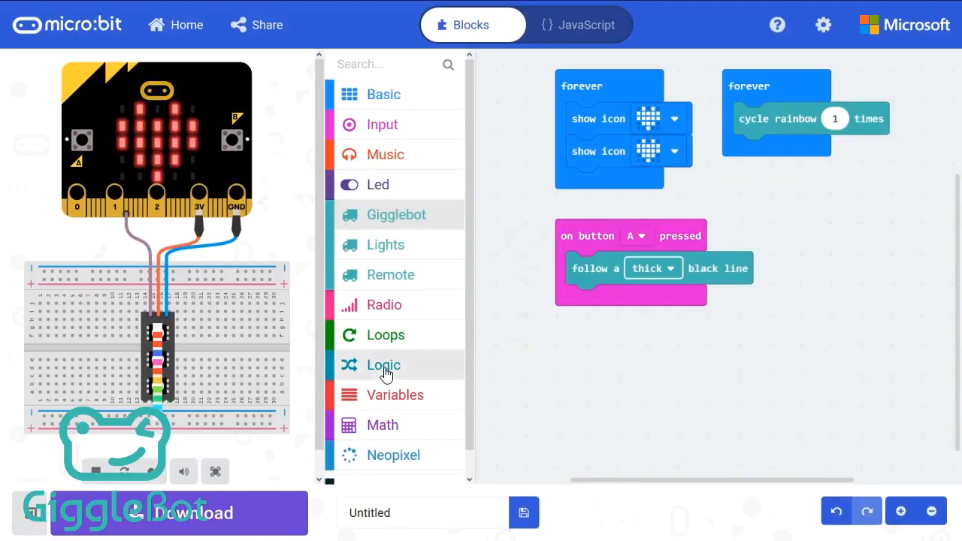
mouse_move(735, 150)
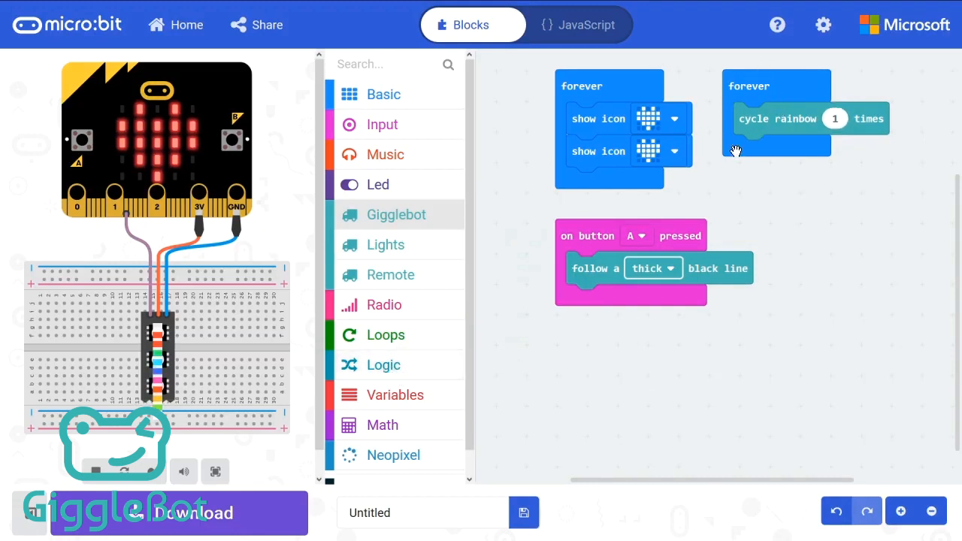
Under cycle rainbow, add 'if obstacle is closer than 100 mm' containing the GiggleBot stop block.
click(383, 365)
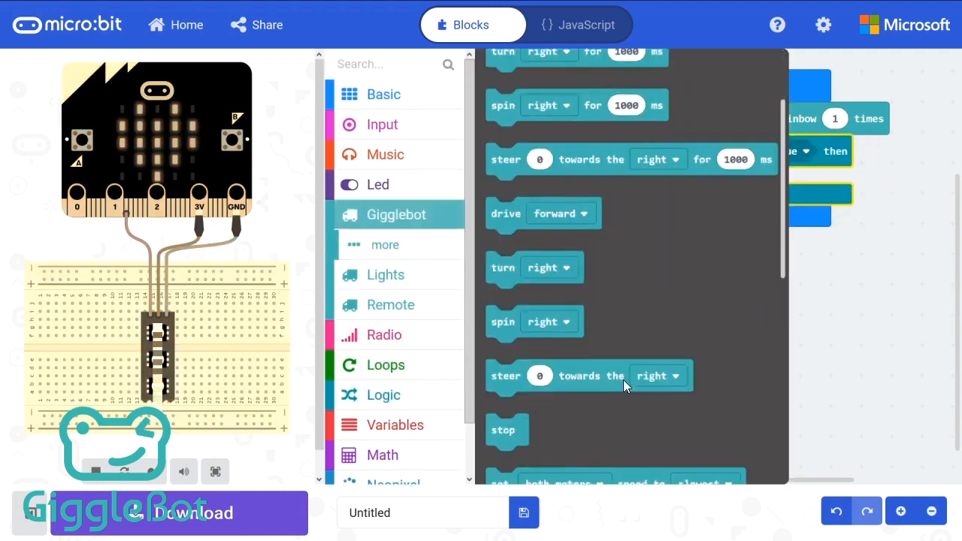
scroll(down, 3)
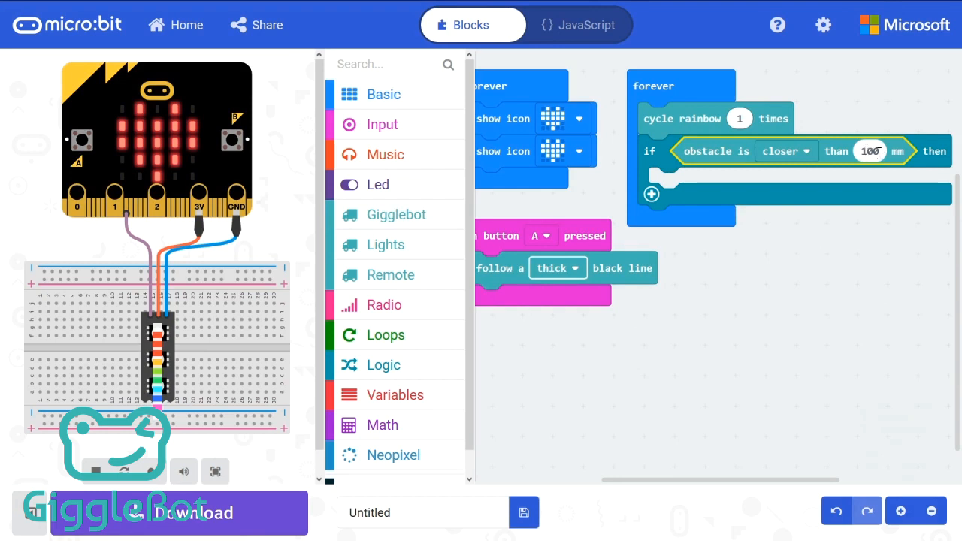
click(397, 213)
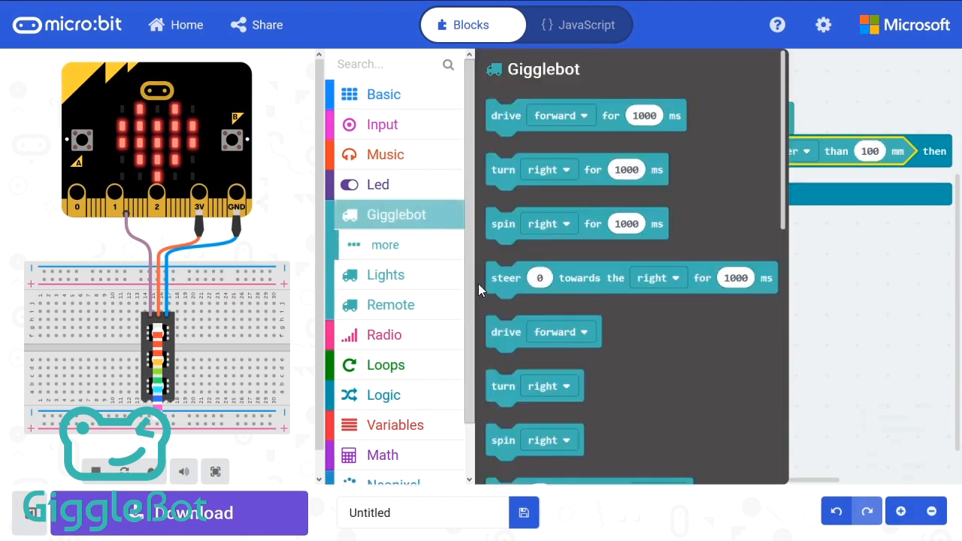
scroll(down, 3)
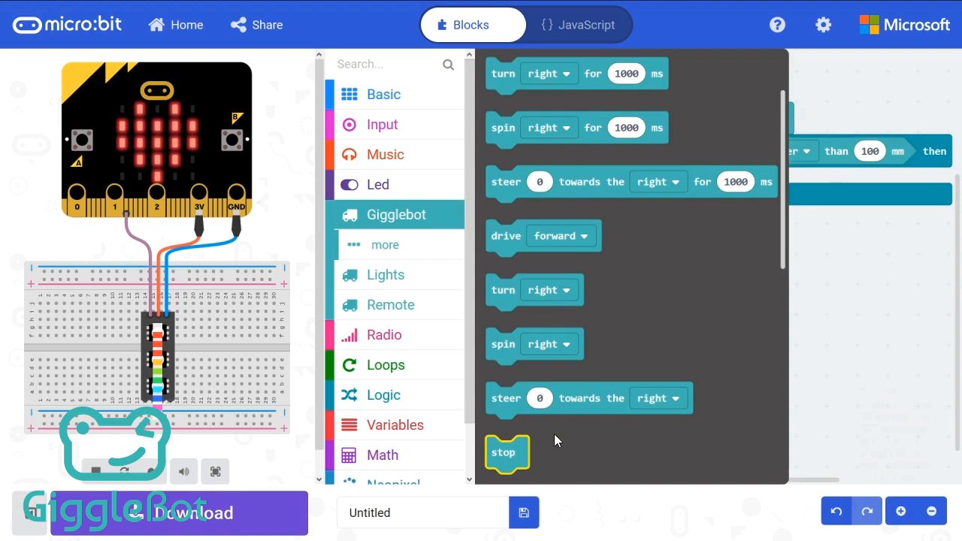
drag(508, 453, 690, 187)
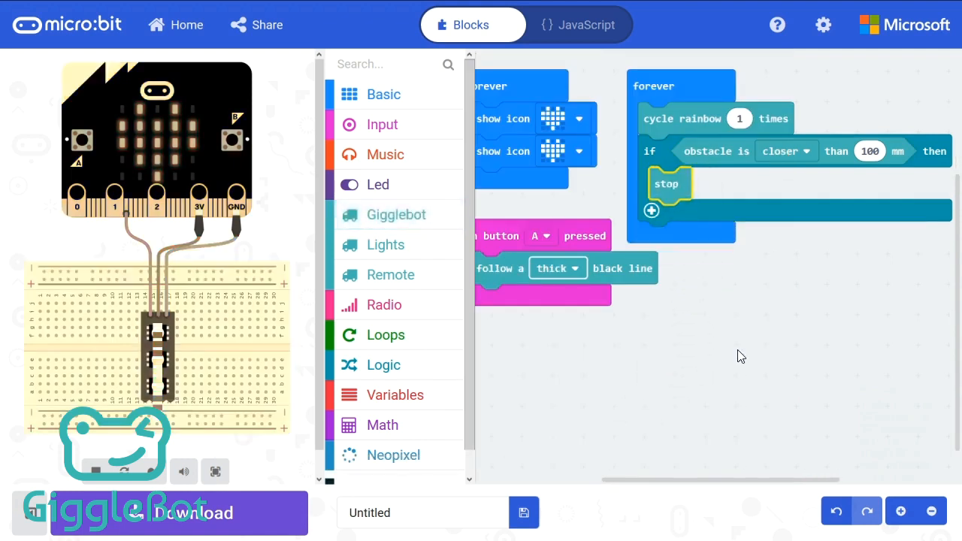
click(164, 512)
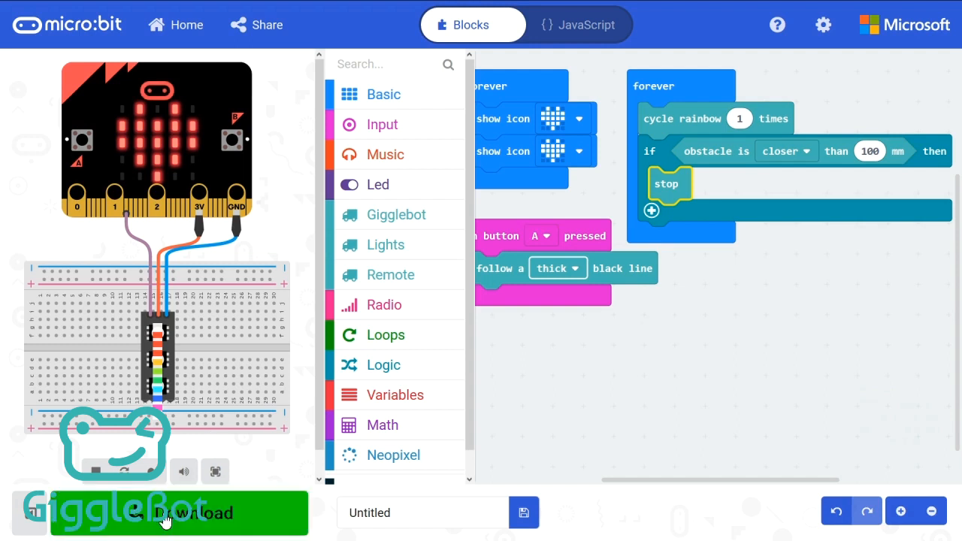
click(172, 514)
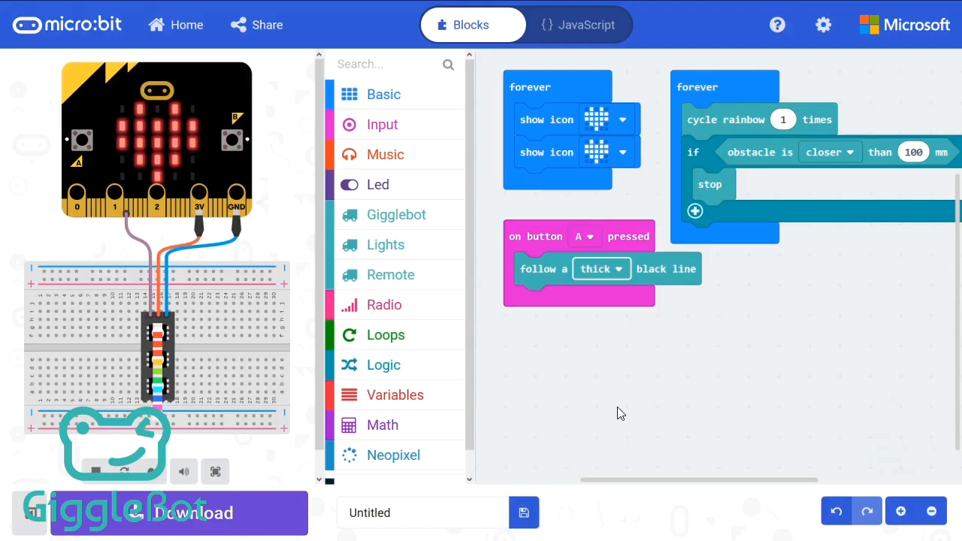
mouse_move(445, 253)
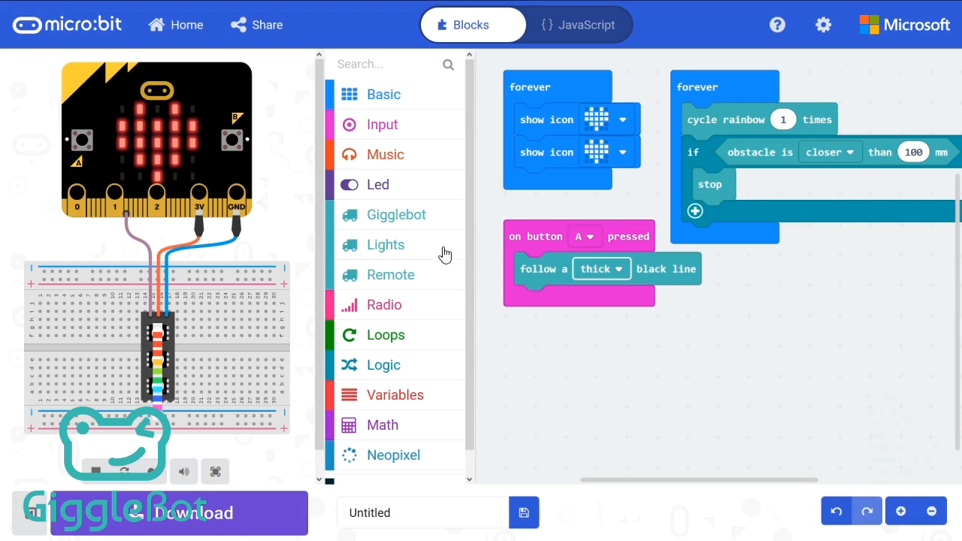
Wrap the heart icons in an if-else on 'following line', showing another icon under else.
click(397, 214)
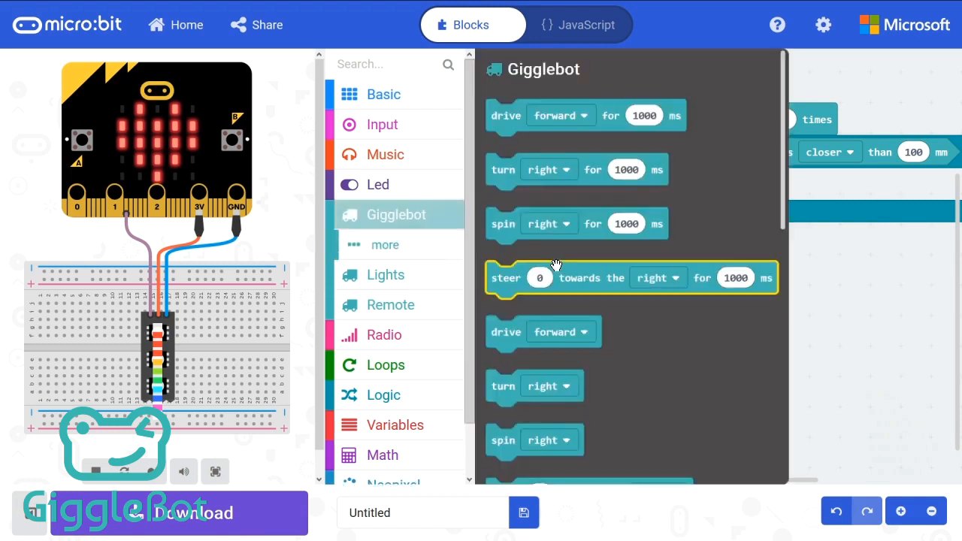
scroll(down, 3)
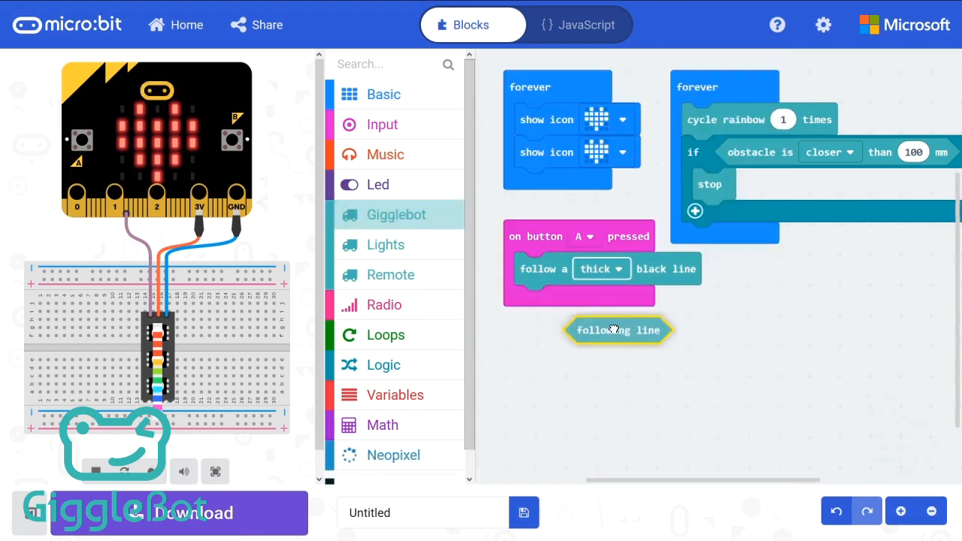
click(383, 366)
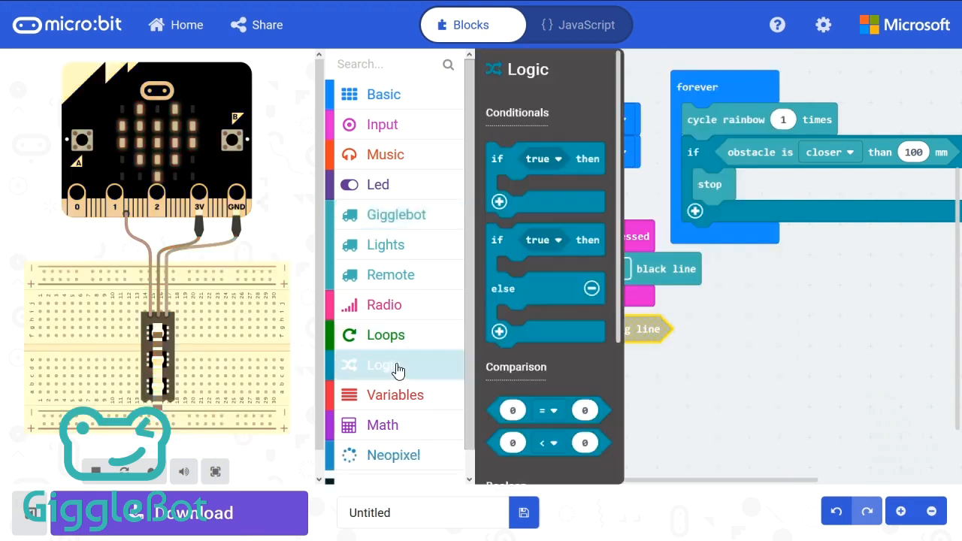
mouse_move(505, 166)
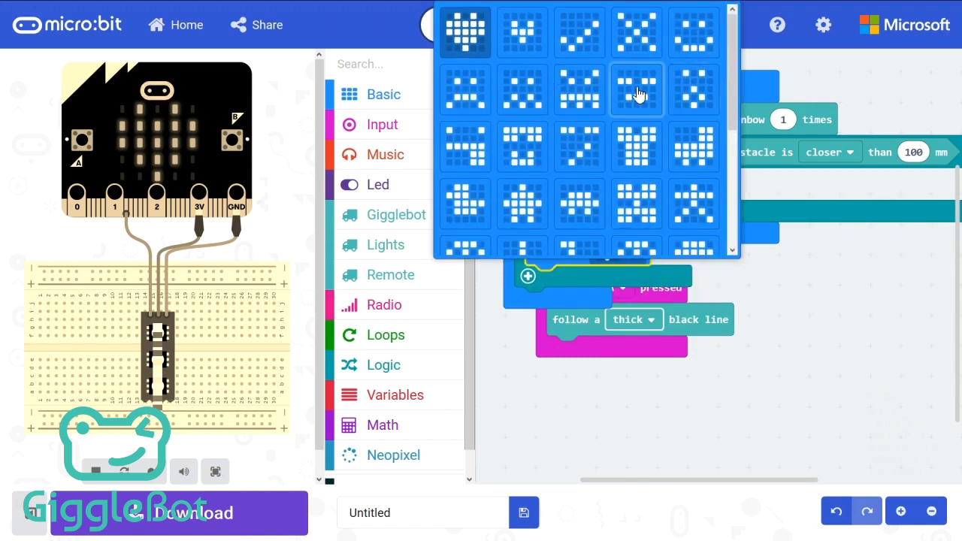
click(635, 90)
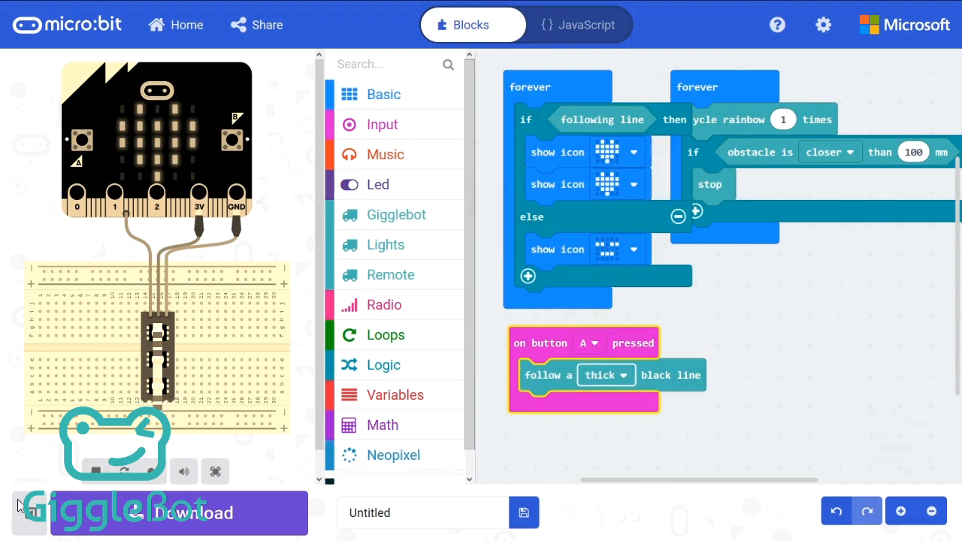
Reveal the GiggleBot 'more' drawer with the LineFollower and sensor reading blocks.
click(397, 214)
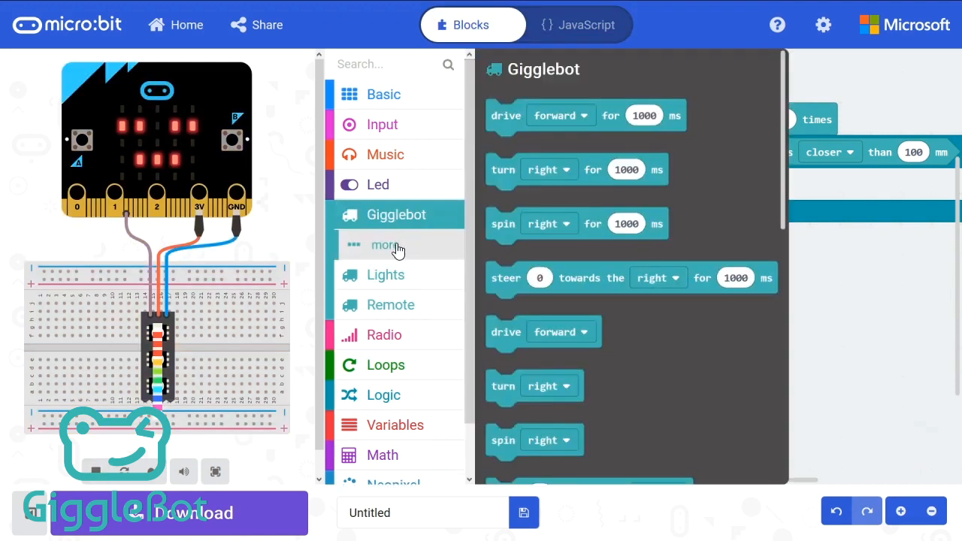
click(385, 243)
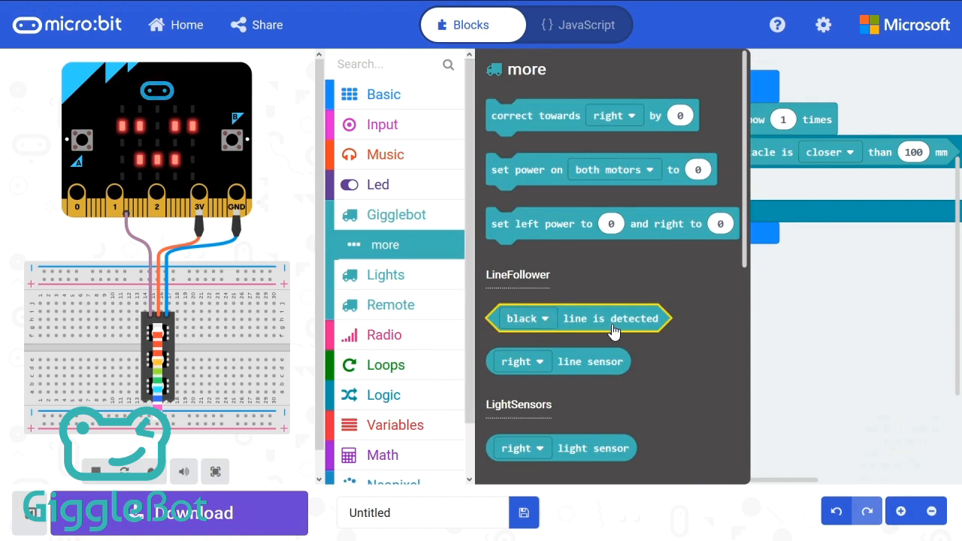
mouse_move(599, 376)
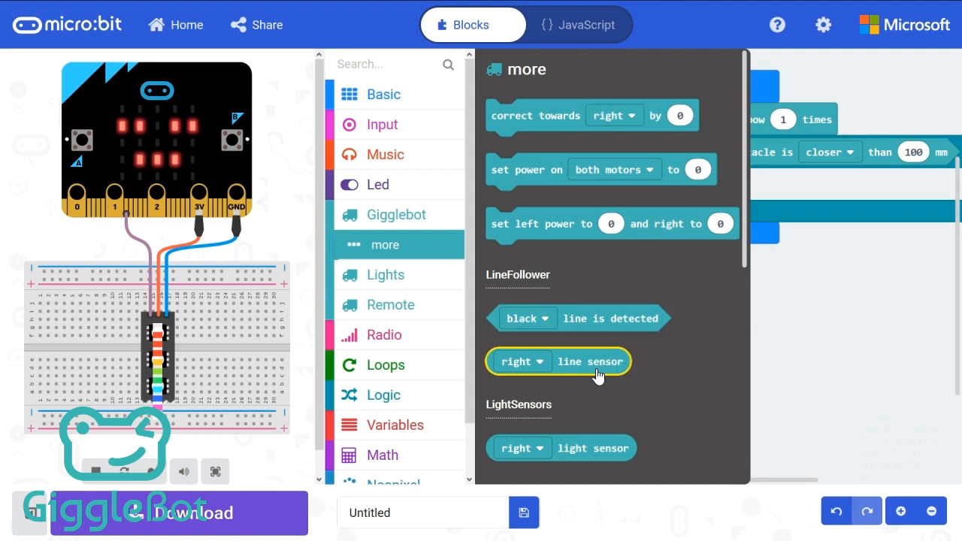
mouse_move(589, 377)
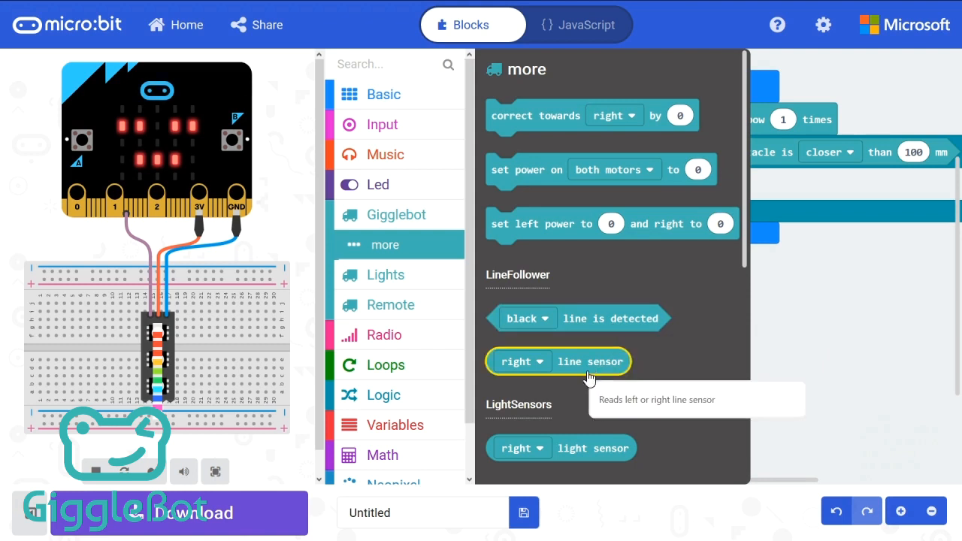
mouse_move(626, 418)
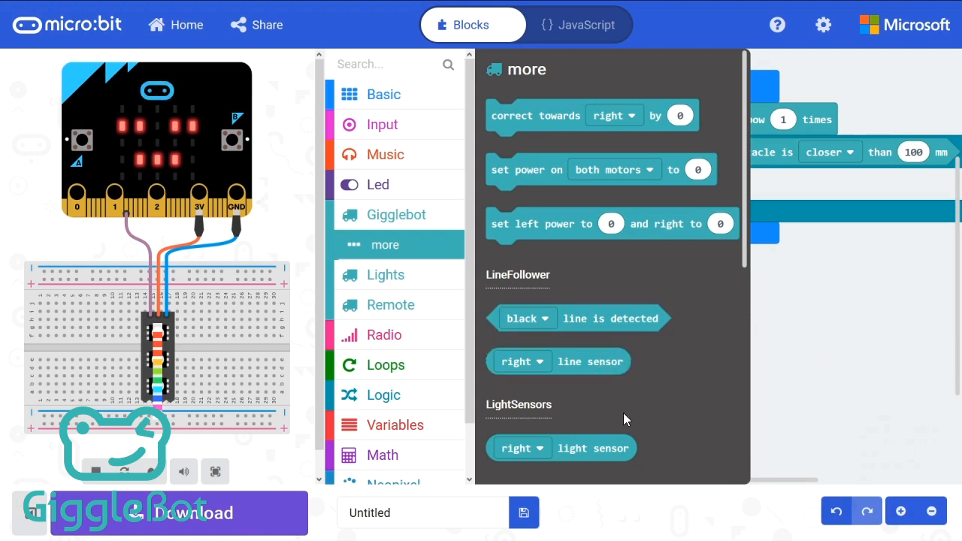
mouse_move(395, 424)
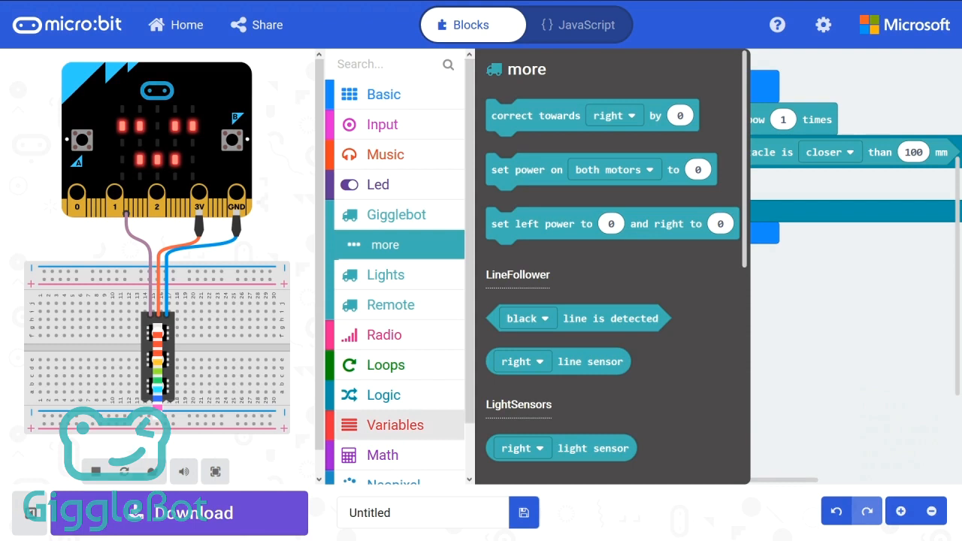